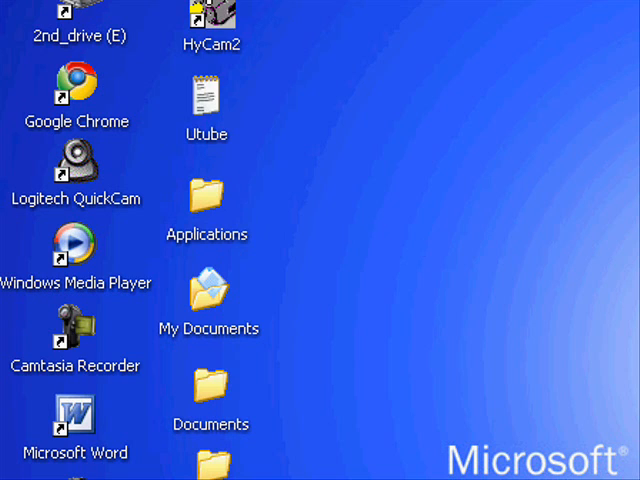
{"action": "mouse_move", "coordinate": [280, 263]}
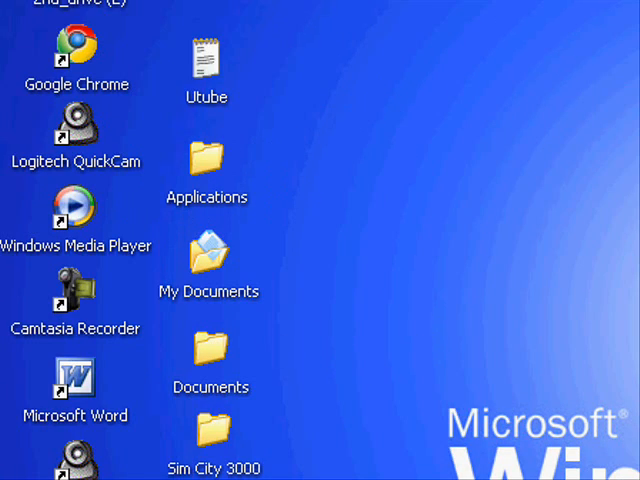
- Drag the Avast! folder up beside the other folders above Applications
{"action": "scroll", "scroll_direction": "down", "scroll_amount": 3}
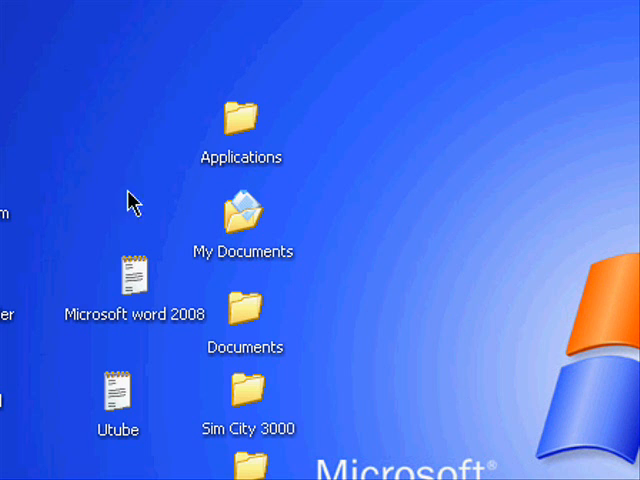
{"action": "left_click_drag", "start_coordinate": [135, 195], "coordinate": [162, 360]}
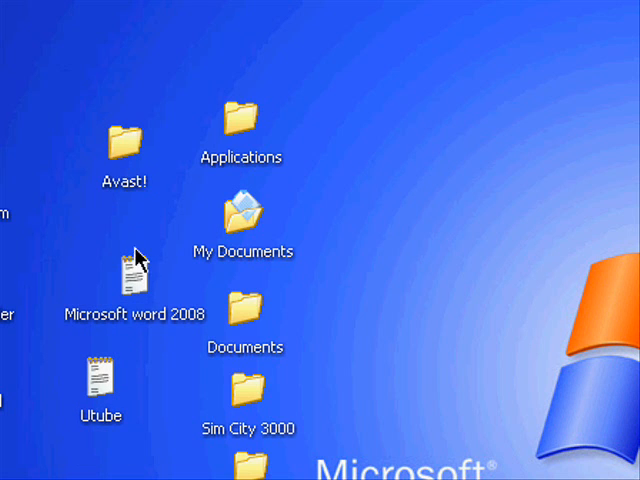
{"action": "mouse_move", "coordinate": [133, 275]}
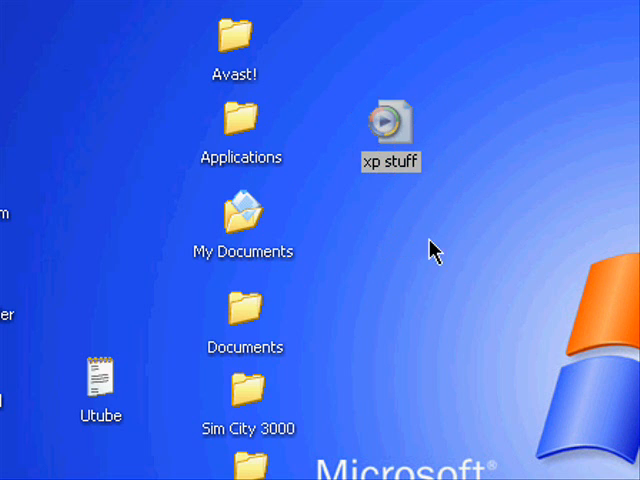
{"action": "mouse_move", "coordinate": [362, 57]}
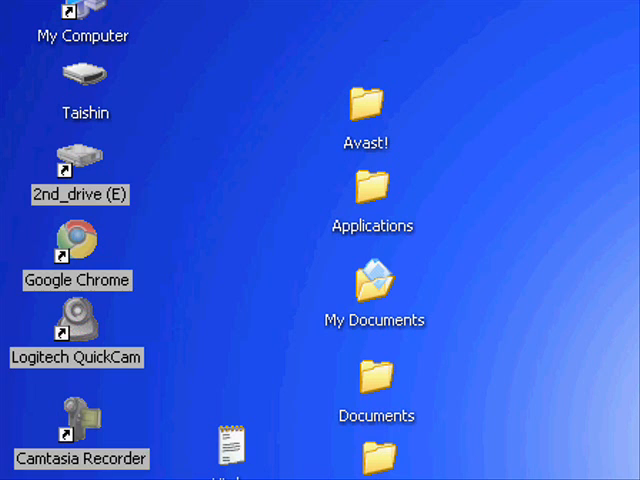
- Deselect the group of selected shortcut icons on the desktop
{"action": "left_click", "coordinate": [78, 165]}
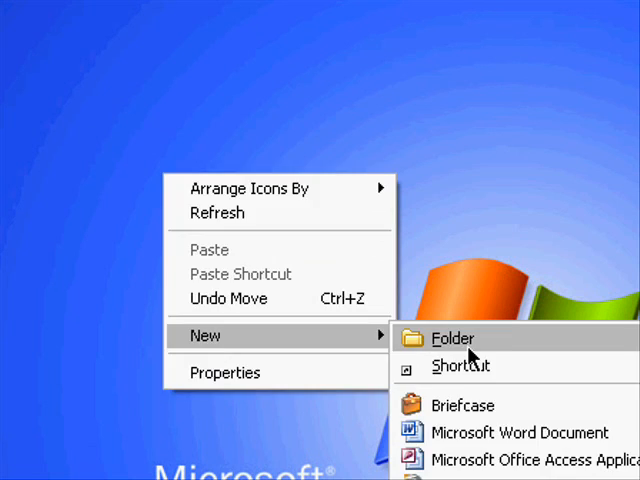
- Add a new desktop folder and name it 'Stuff'
{"action": "left_click", "coordinate": [452, 338]}
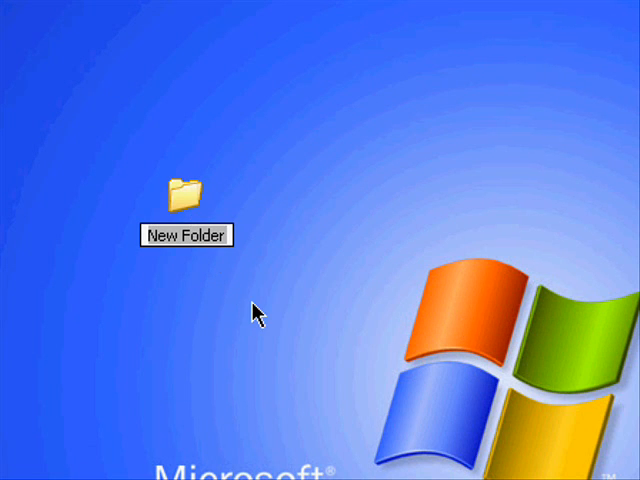
{"action": "type", "text": "Stuff"}
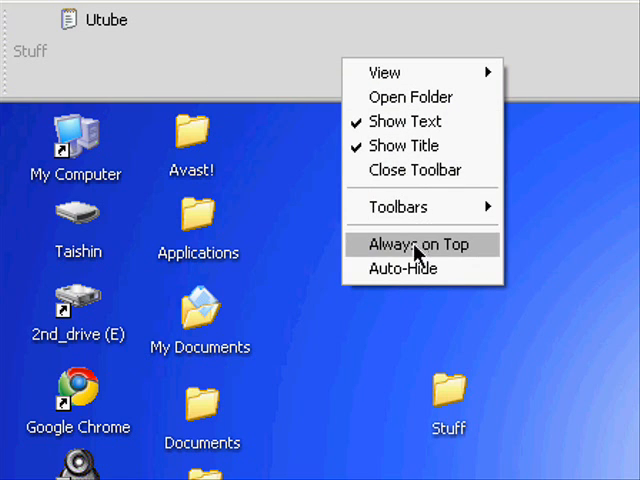
{"action": "mouse_move", "coordinate": [384, 72]}
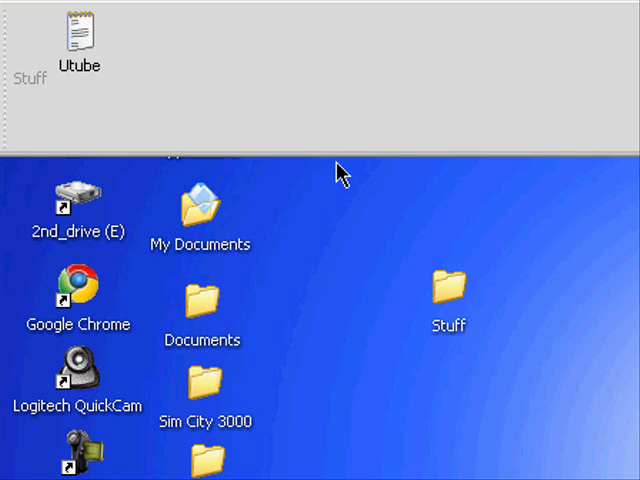
{"action": "mouse_move", "coordinate": [340, 172]}
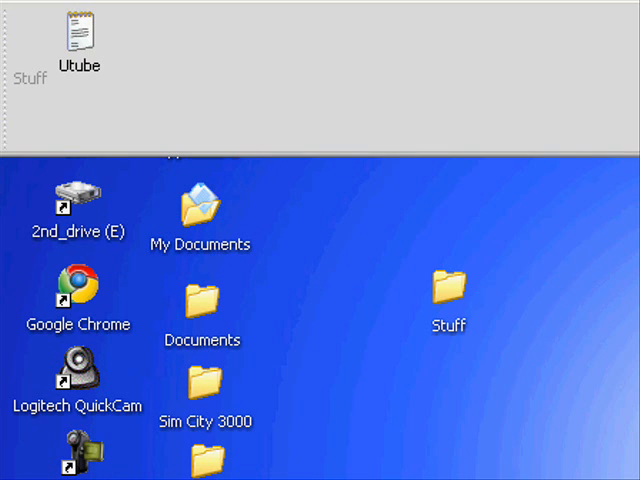
{"action": "mouse_move", "coordinate": [598, 162]}
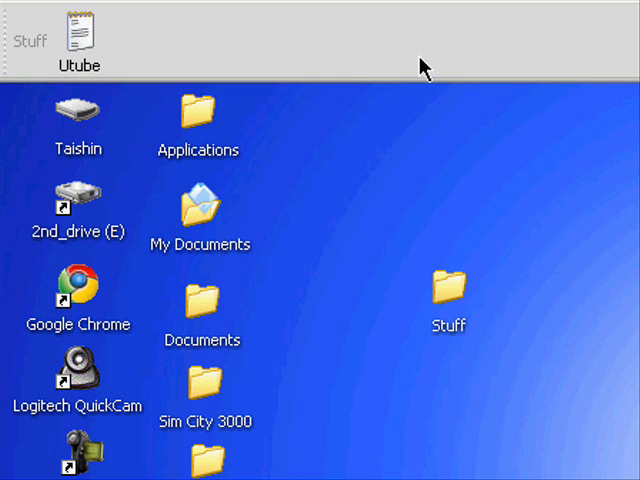
- Set the Stuff toolbar to Always on Top so it auto-hides at the top edge
{"action": "right_click", "coordinate": [420, 67]}
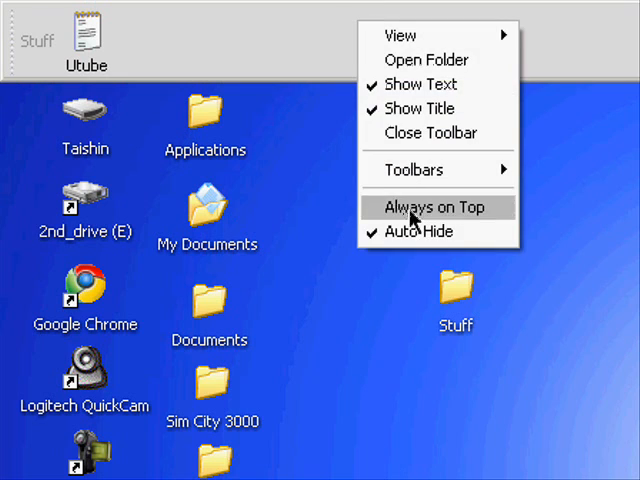
{"action": "left_click", "coordinate": [434, 207]}
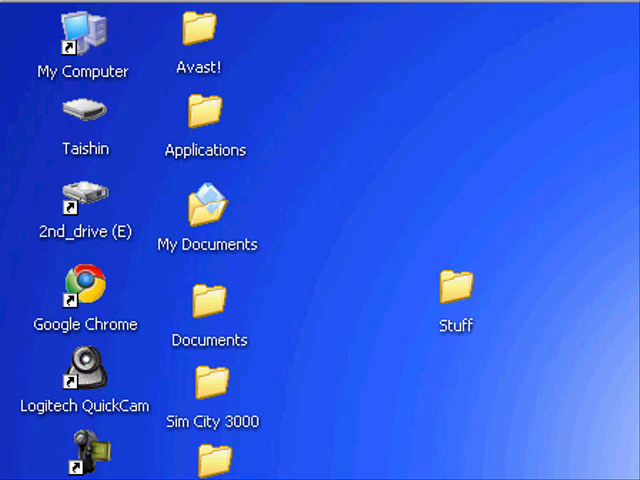
{"action": "mouse_move", "coordinate": [391, 374]}
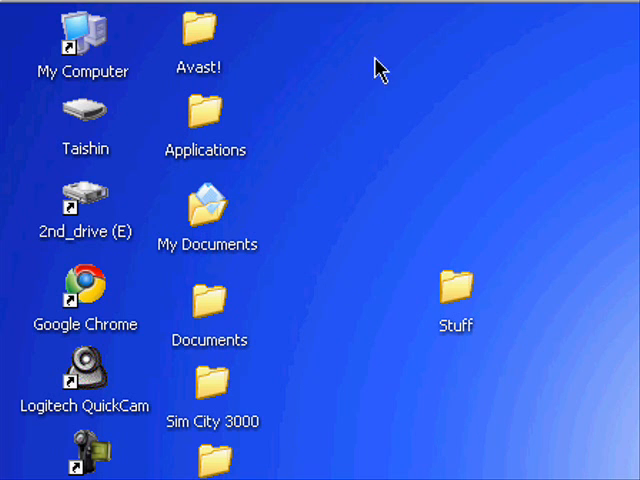
{"action": "mouse_move", "coordinate": [410, 131]}
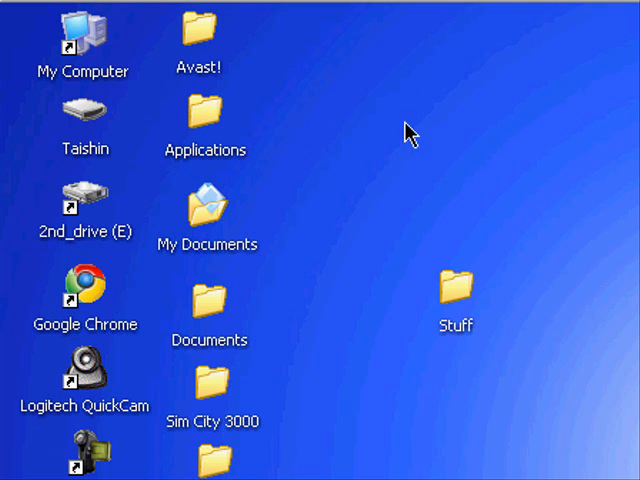
{"action": "mouse_move", "coordinate": [322, 342]}
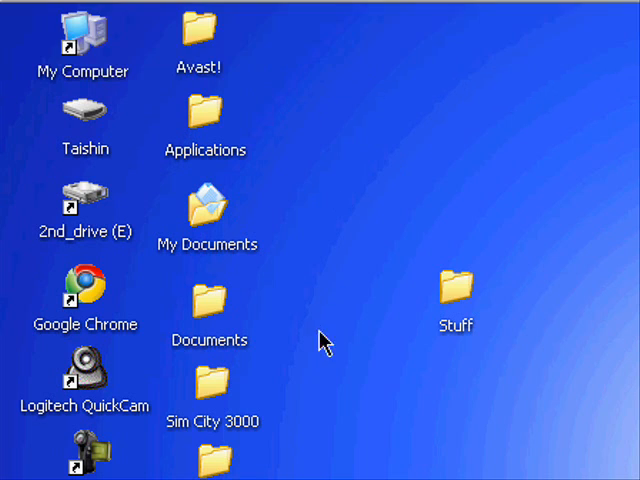
{"action": "mouse_move", "coordinate": [362, 27]}
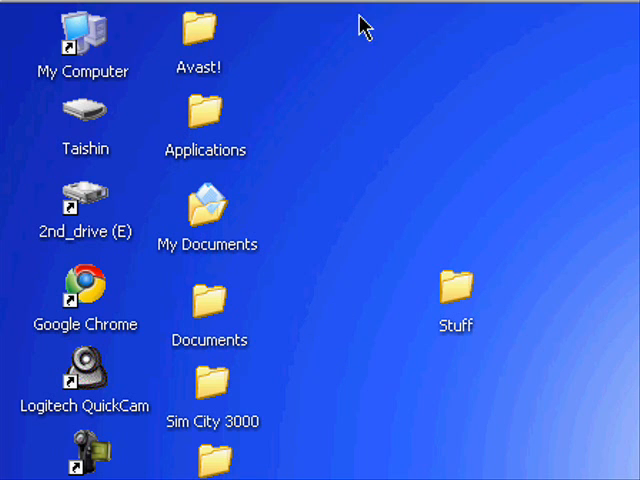
{"action": "mouse_move", "coordinate": [388, 247]}
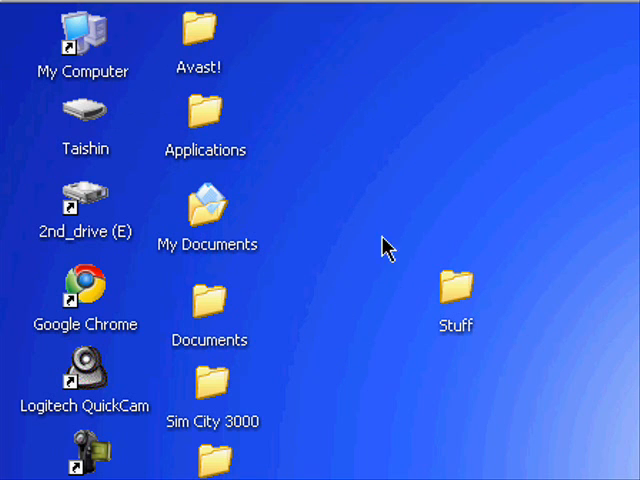